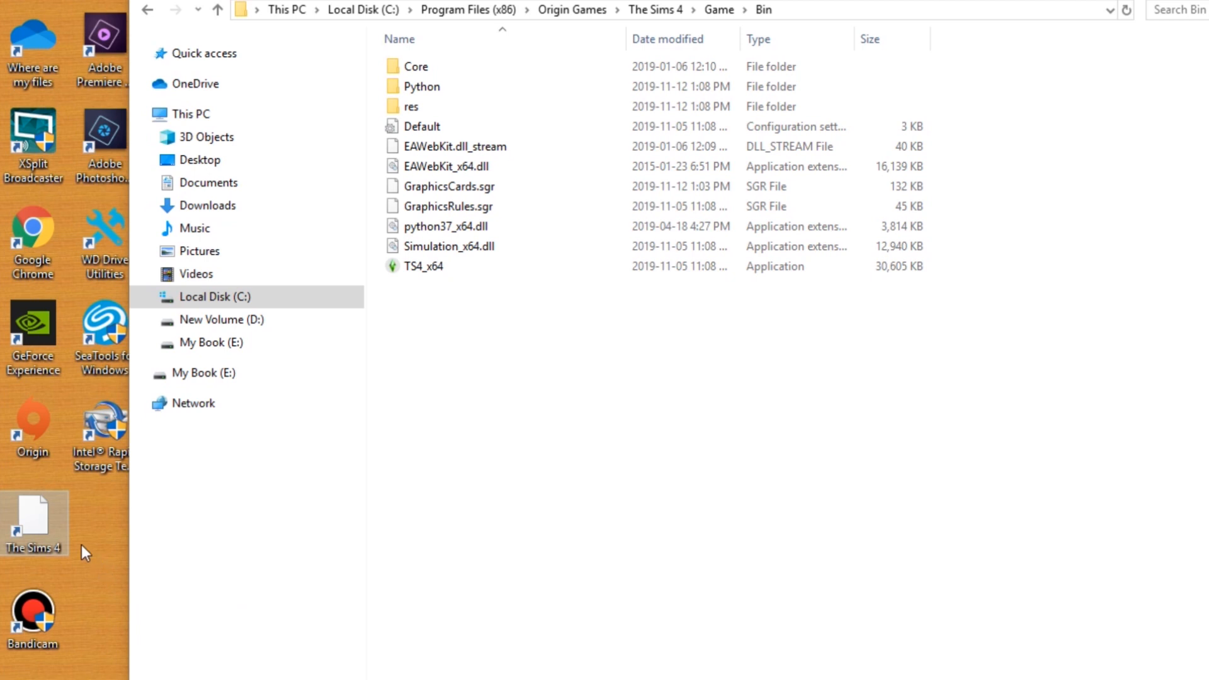
pyautogui.moveTo(47, 531)
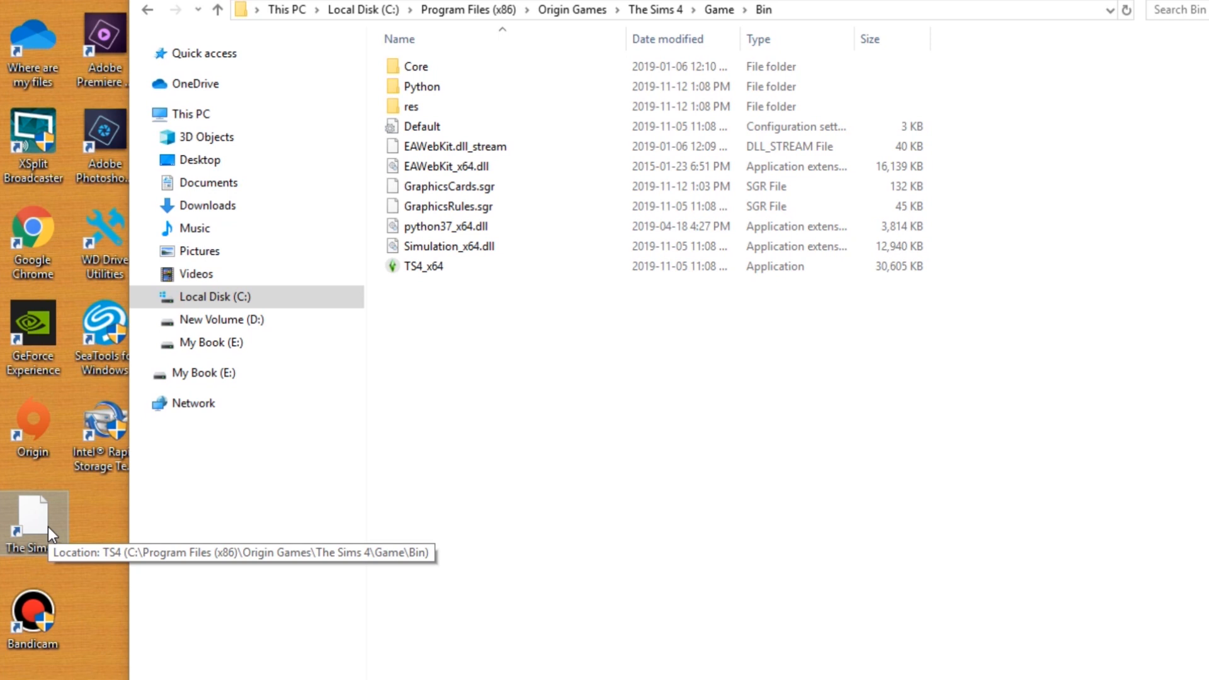
pyautogui.moveTo(21, 538)
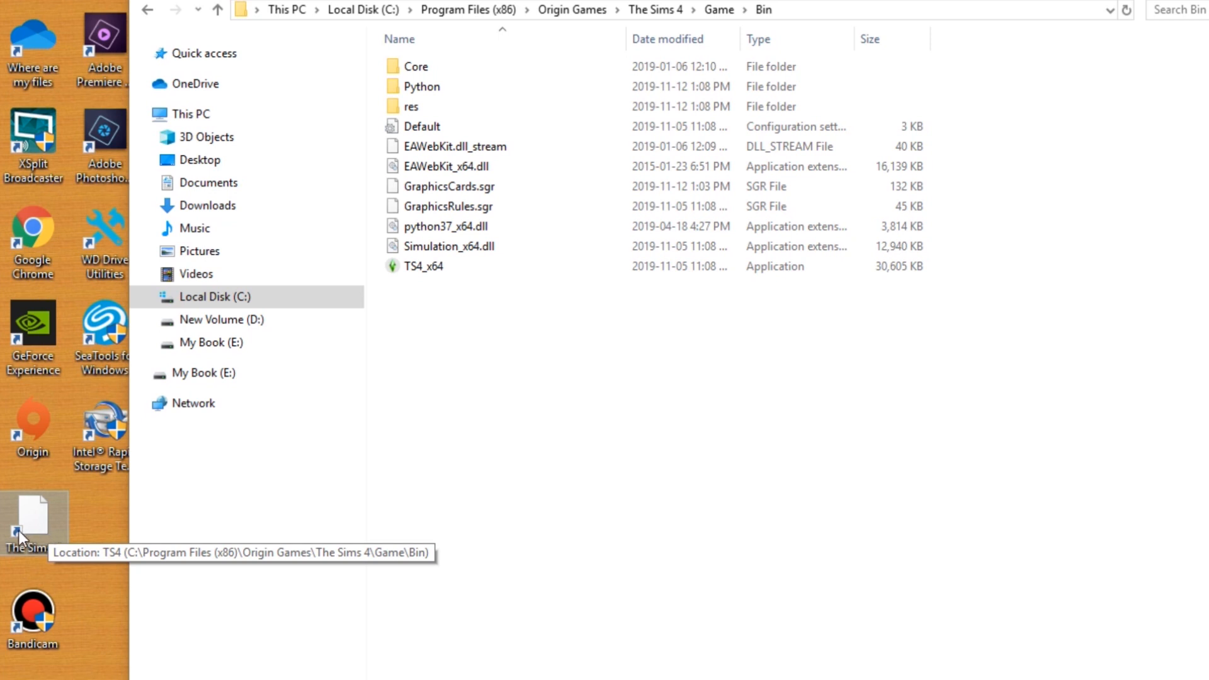
# Try launching the game from the broken desktop shortcut and keep it when prompted
pyautogui.doubleClick(33, 517)
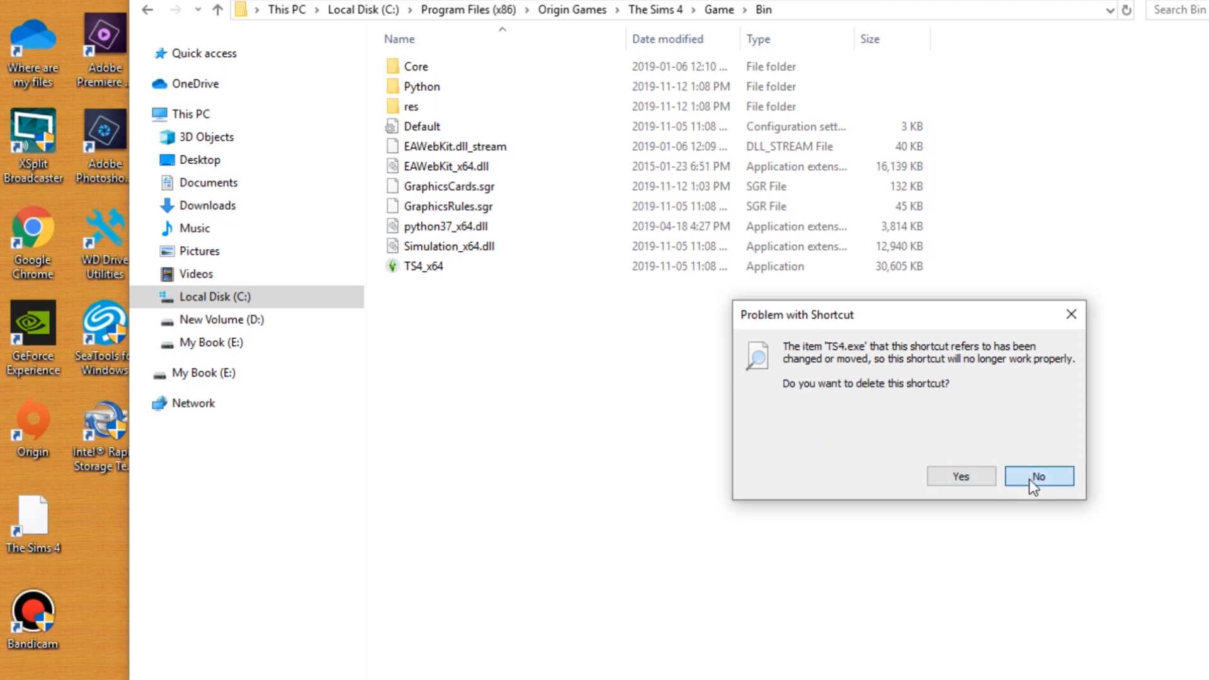
pyautogui.click(1038, 476)
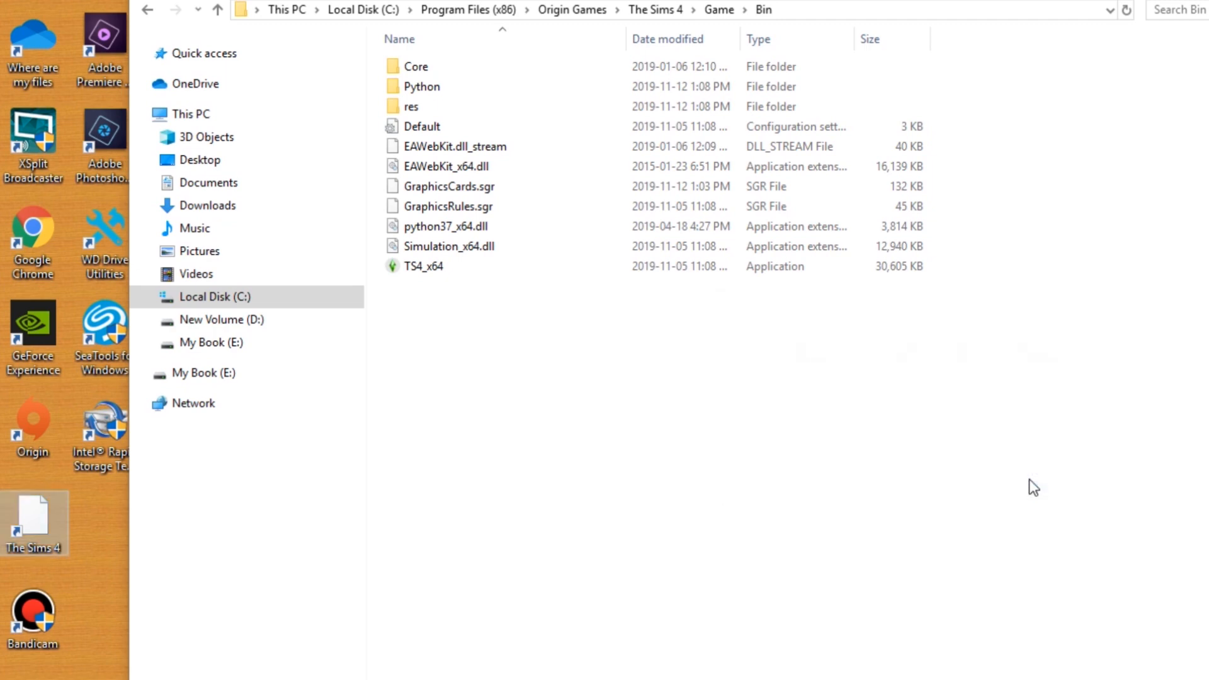
pyautogui.moveTo(513, 572)
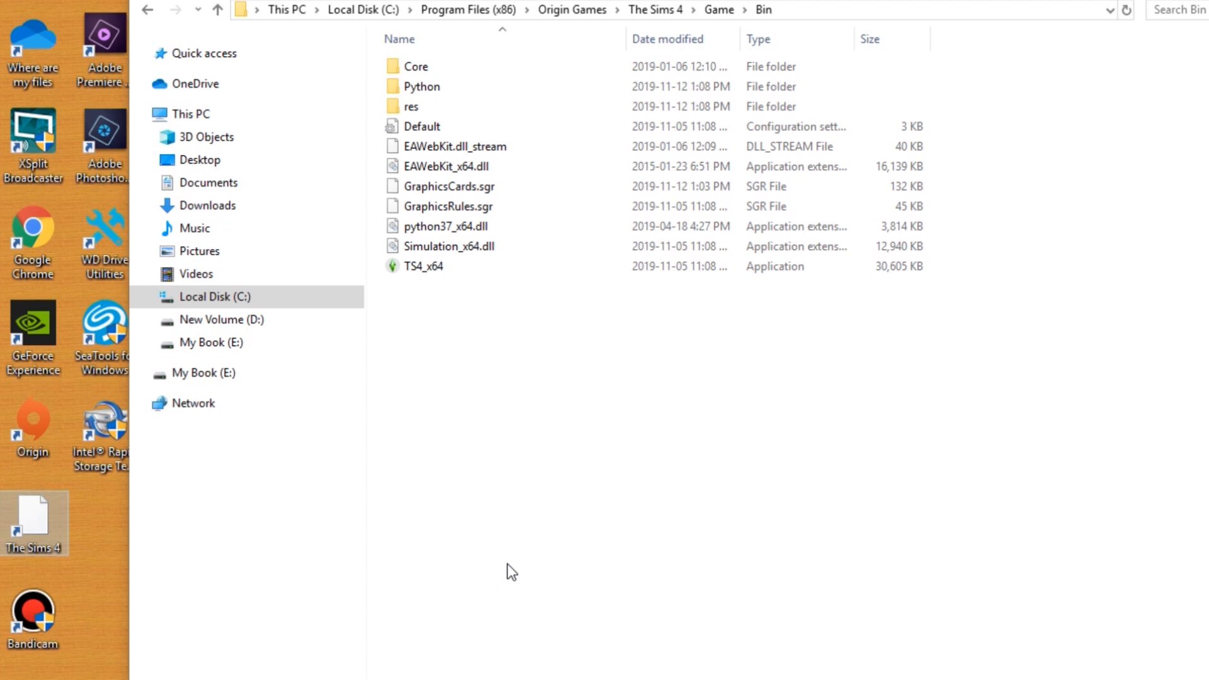
pyautogui.moveTo(450, 290)
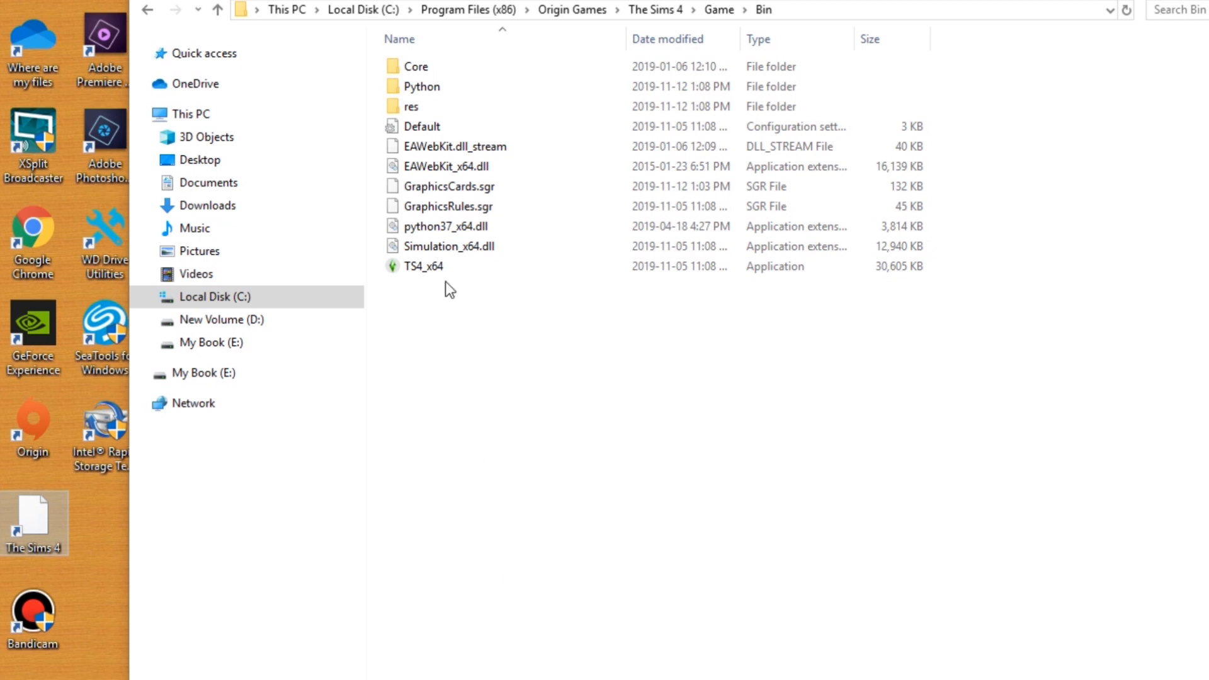
pyautogui.moveTo(638, 462)
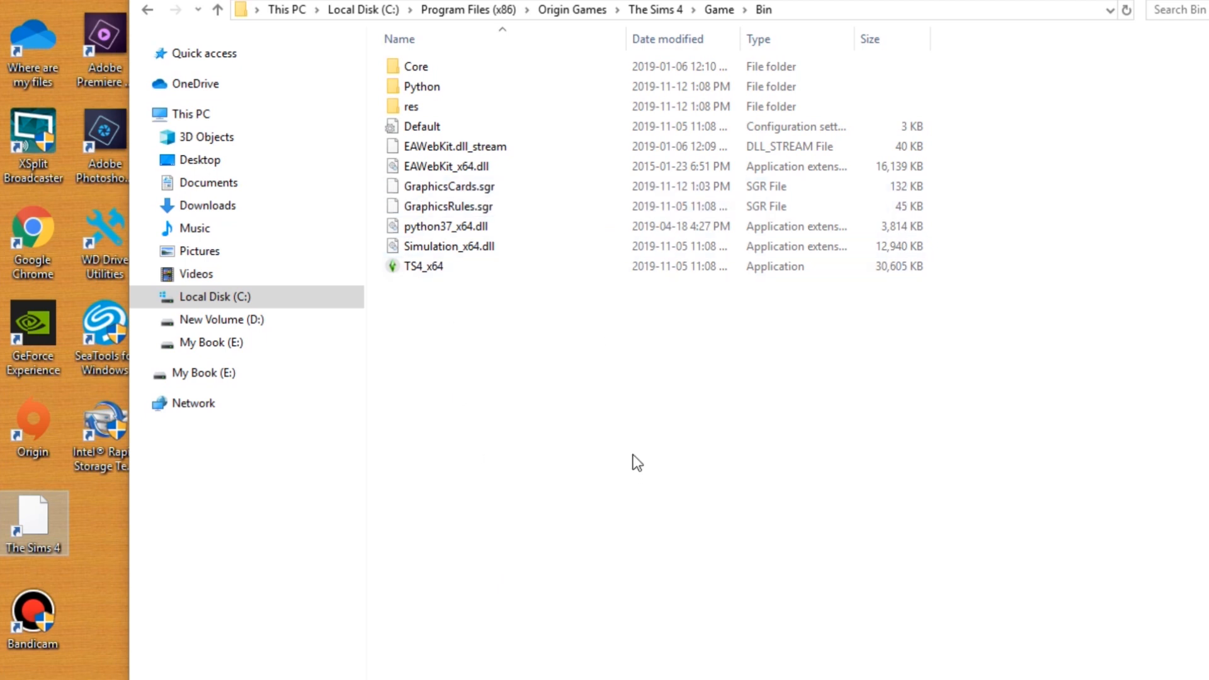
# Navigate to The Sims 4 Game\Bin via the breadcrumb and select the TS4_x64 application
pyautogui.click(815, 336)
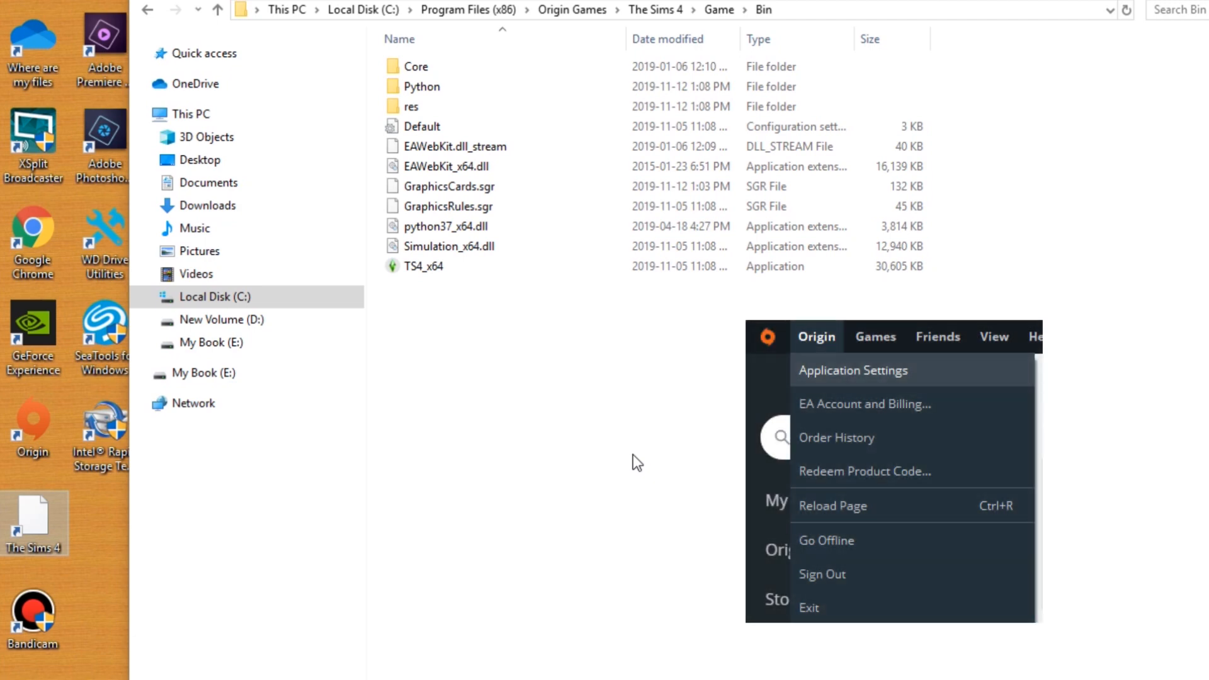
pyautogui.moveTo(612, 345)
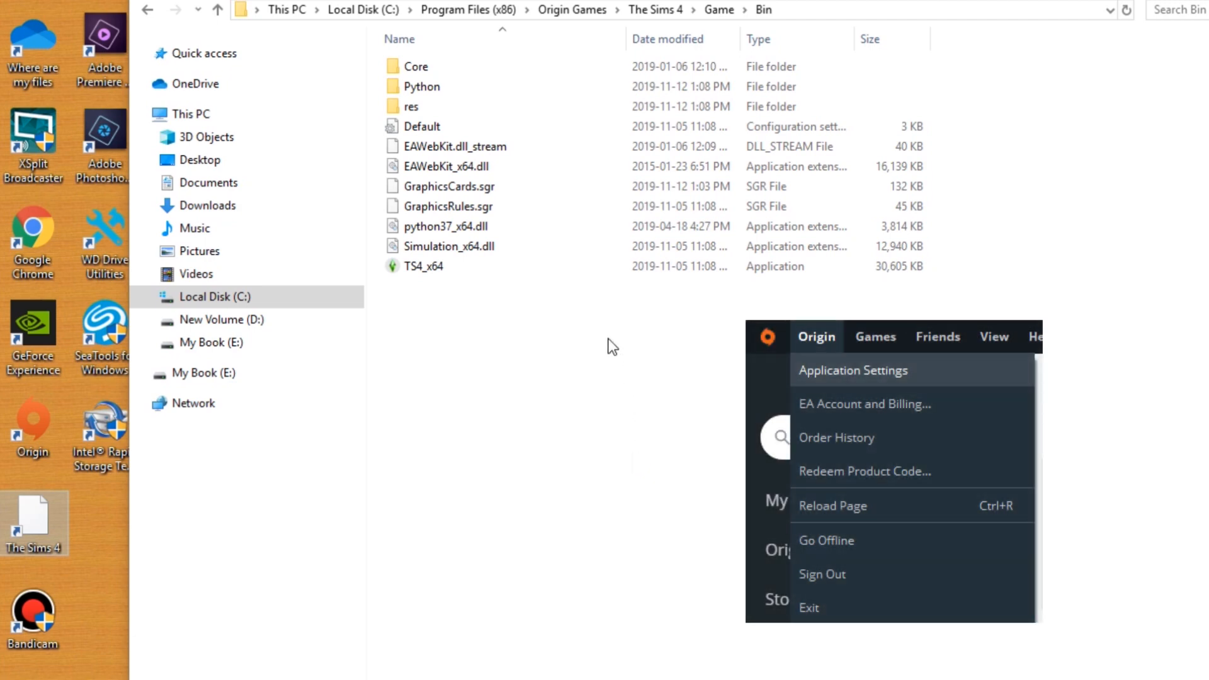
pyautogui.click(853, 370)
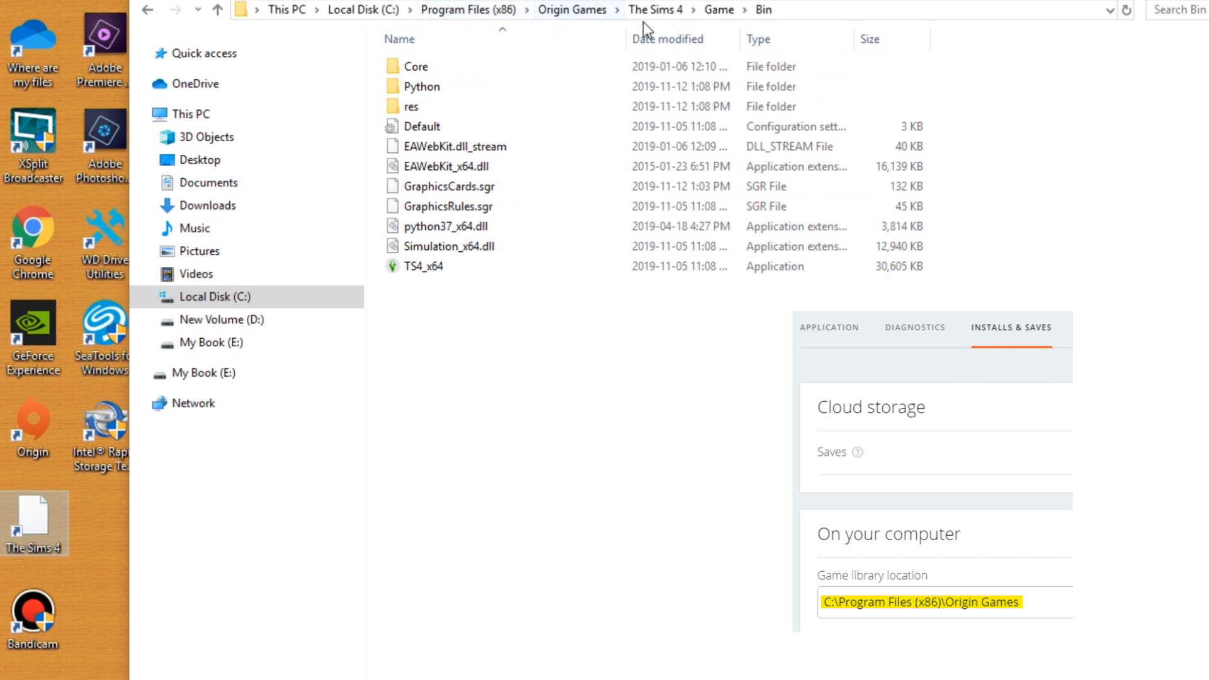
pyautogui.moveTo(765, 9)
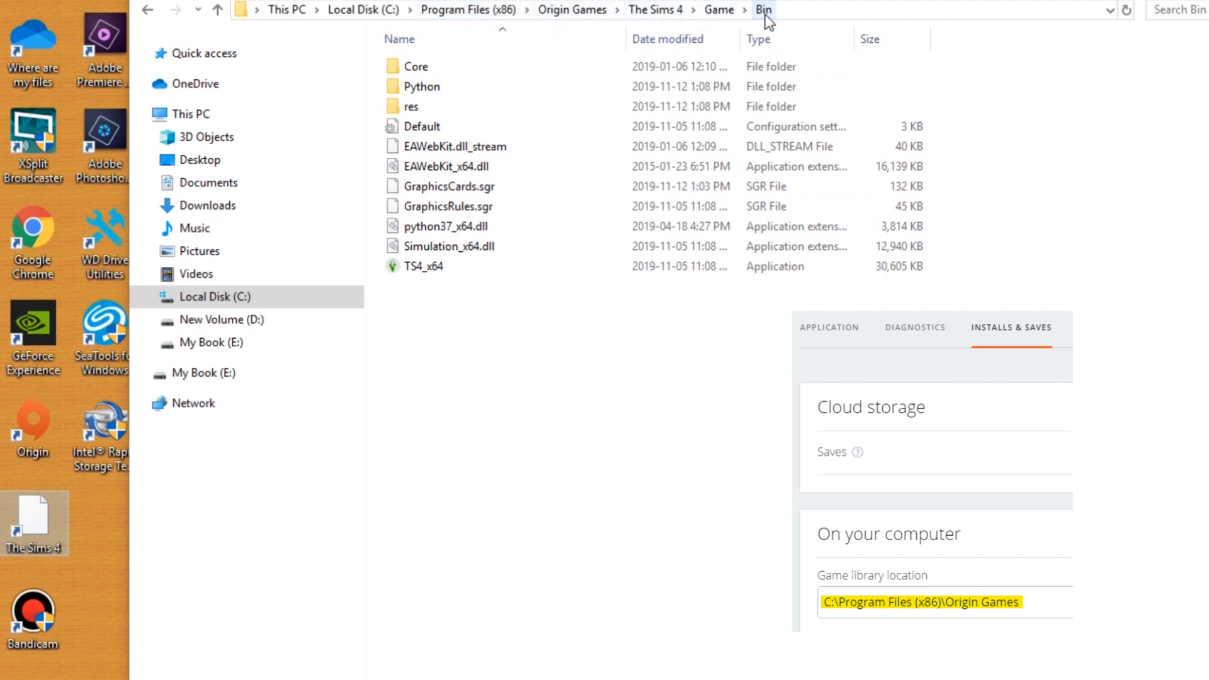
pyautogui.click(423, 266)
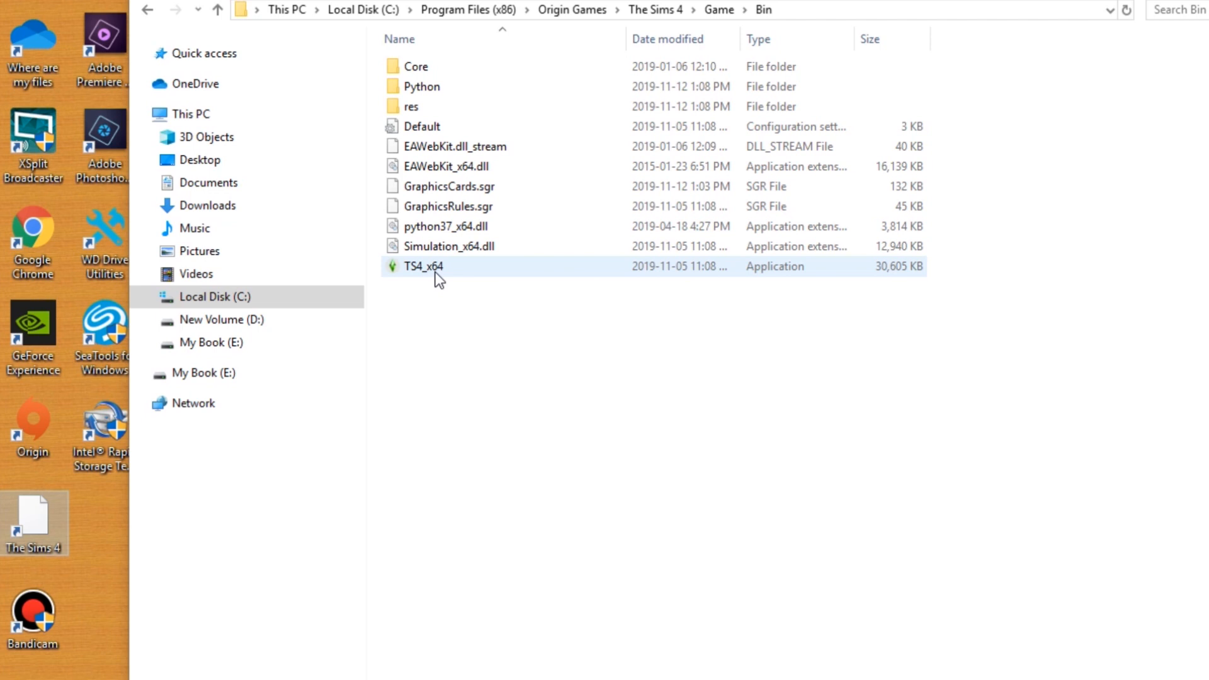
pyautogui.click(431, 311)
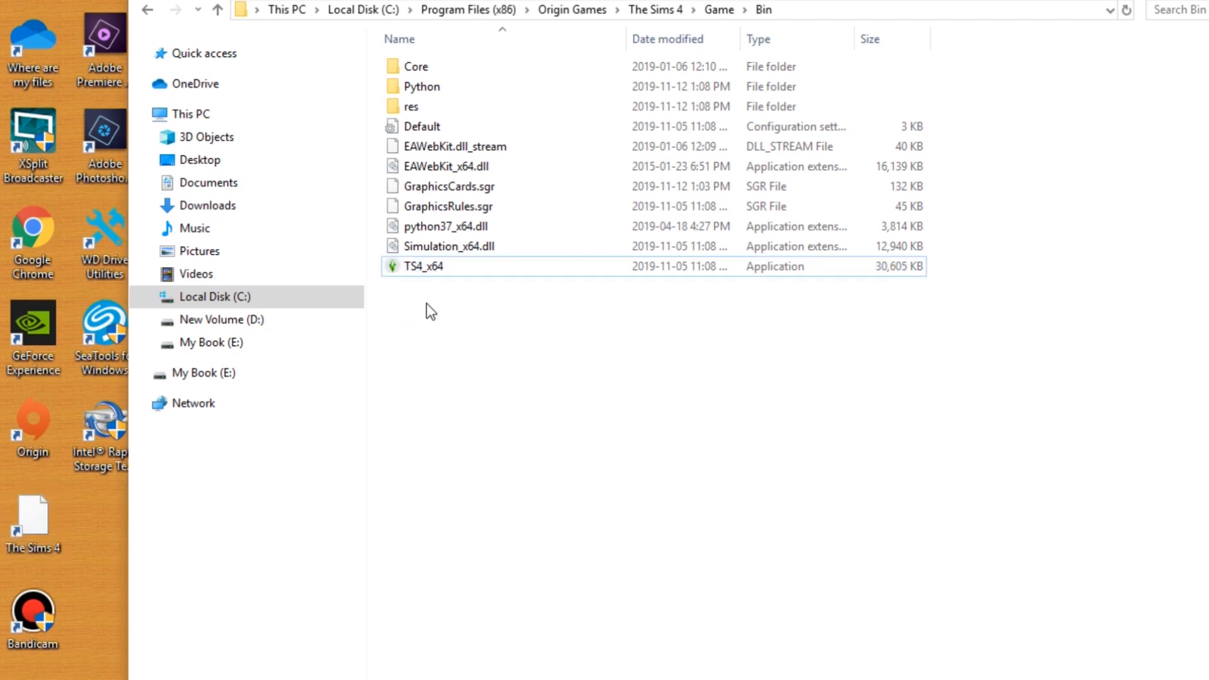
# Create a shortcut to TS4_x64 in the Bin folder and select it for renaming
pyautogui.rightClick(423, 265)
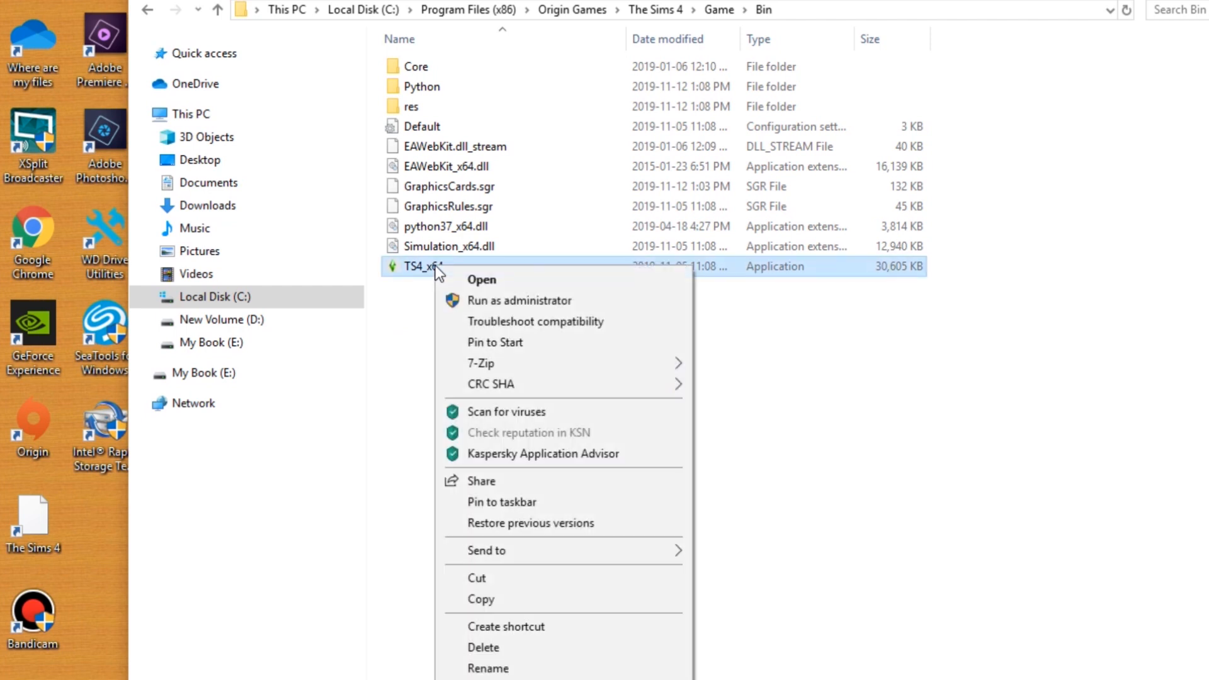
pyautogui.moveTo(574, 602)
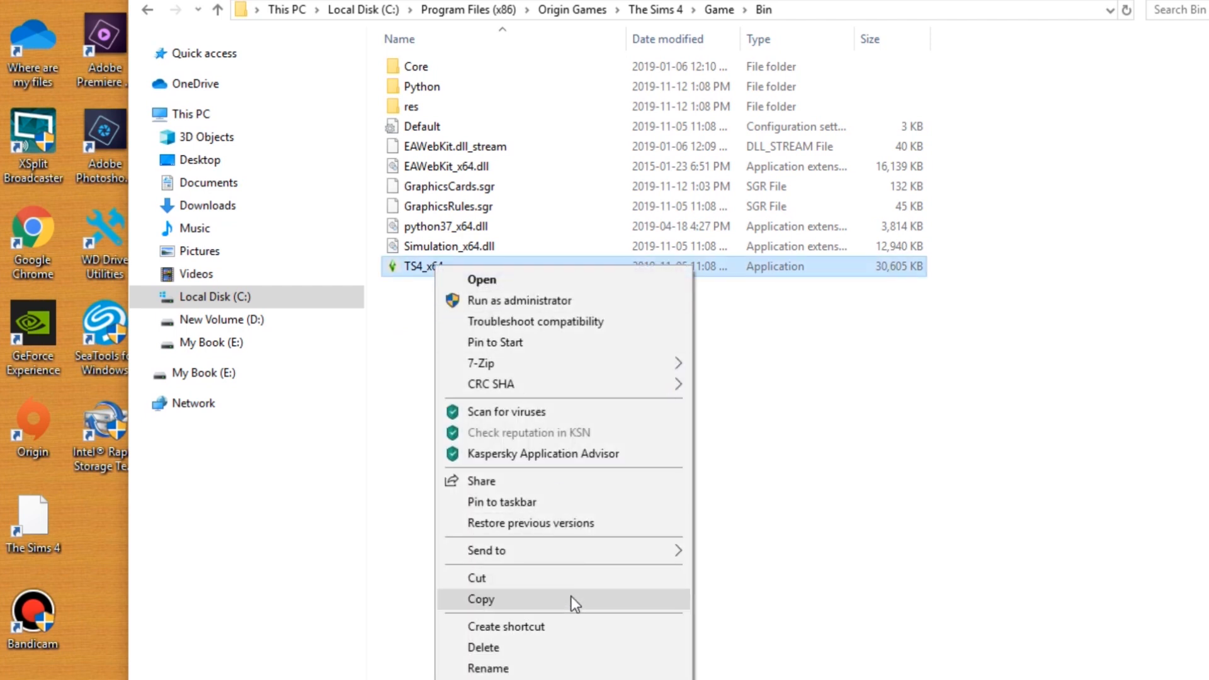
pyautogui.click(507, 626)
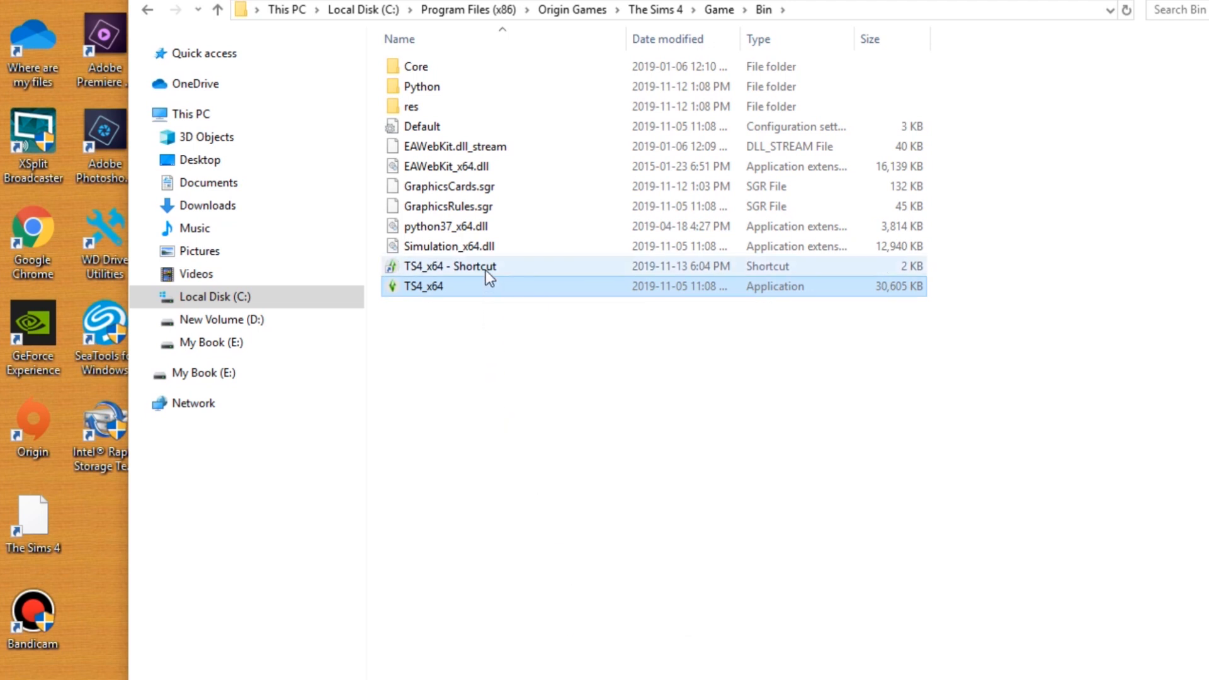
pyautogui.click(450, 266)
pyautogui.write('TS4_x64')
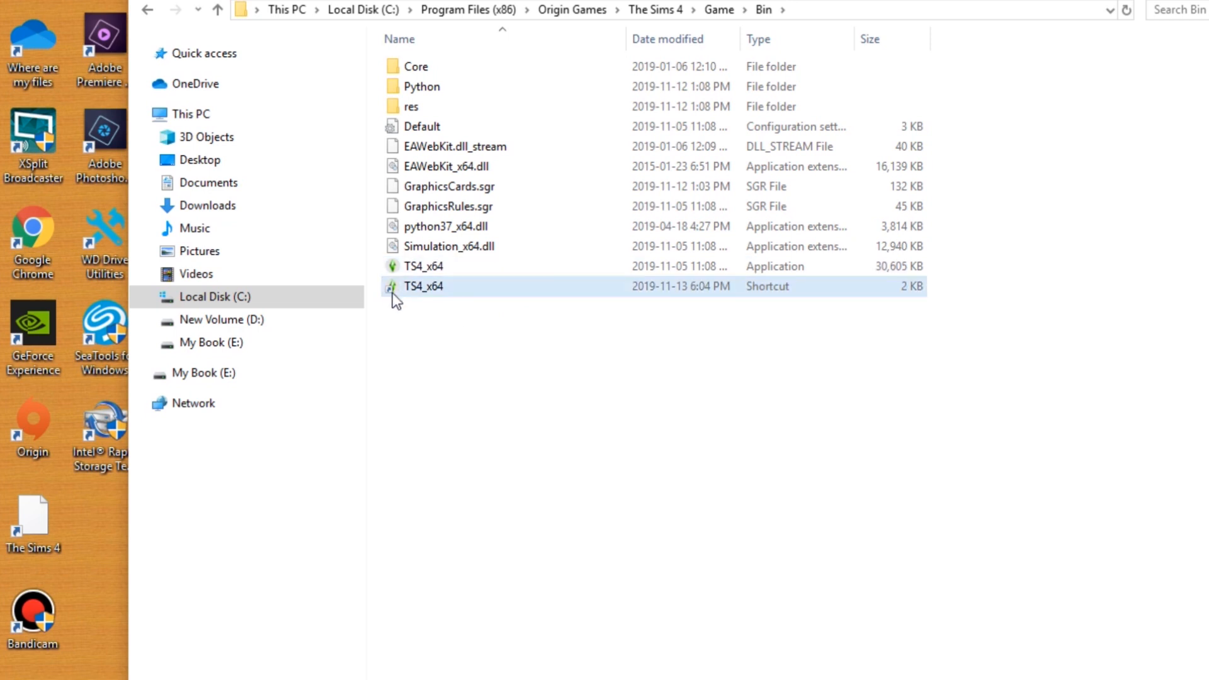
pyautogui.moveTo(435, 293)
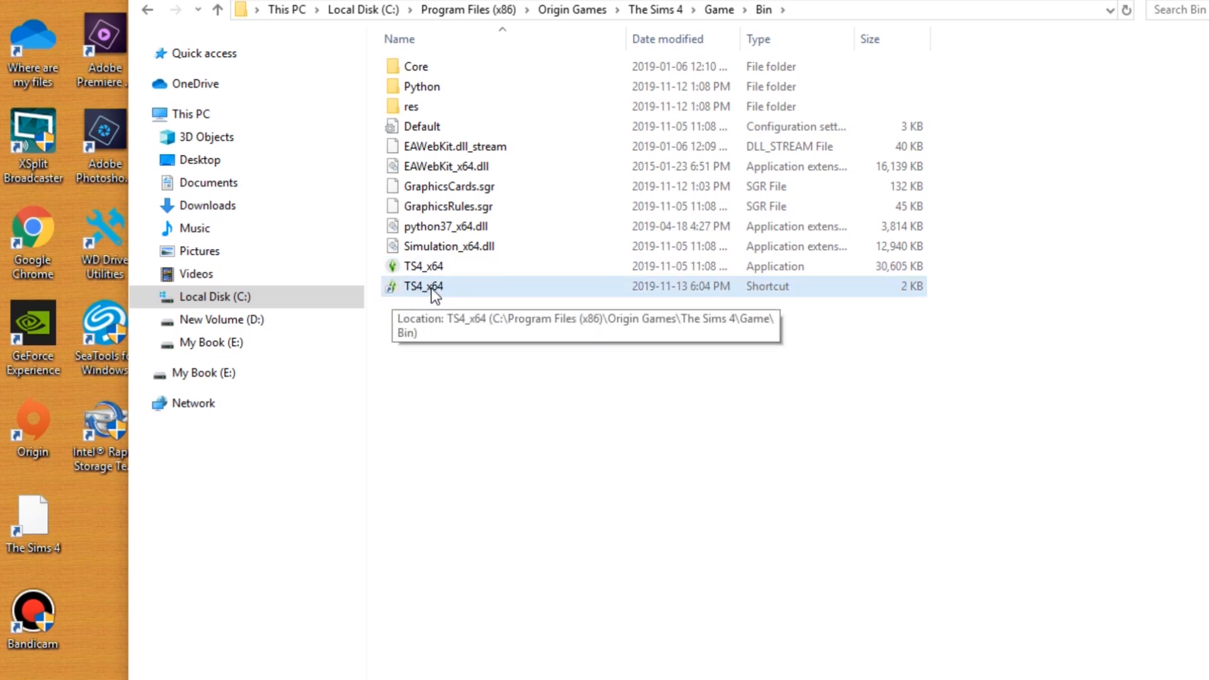